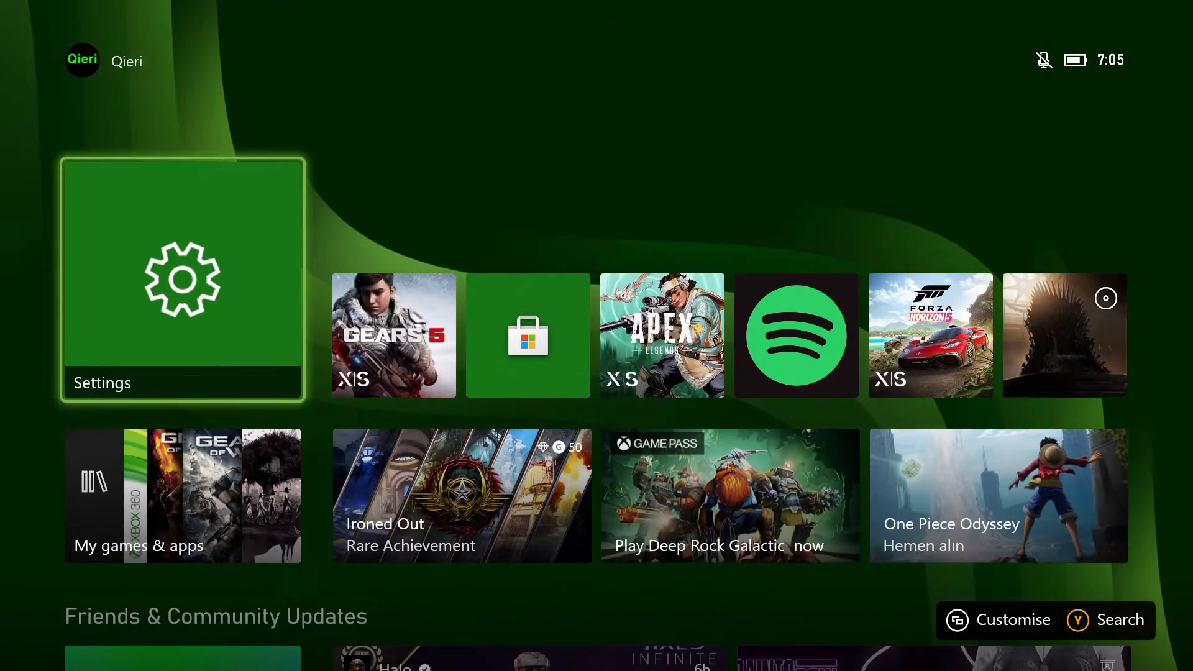
Browse the Settings categories — Account, Devices & connections, General — and land on System.
click(181, 279)
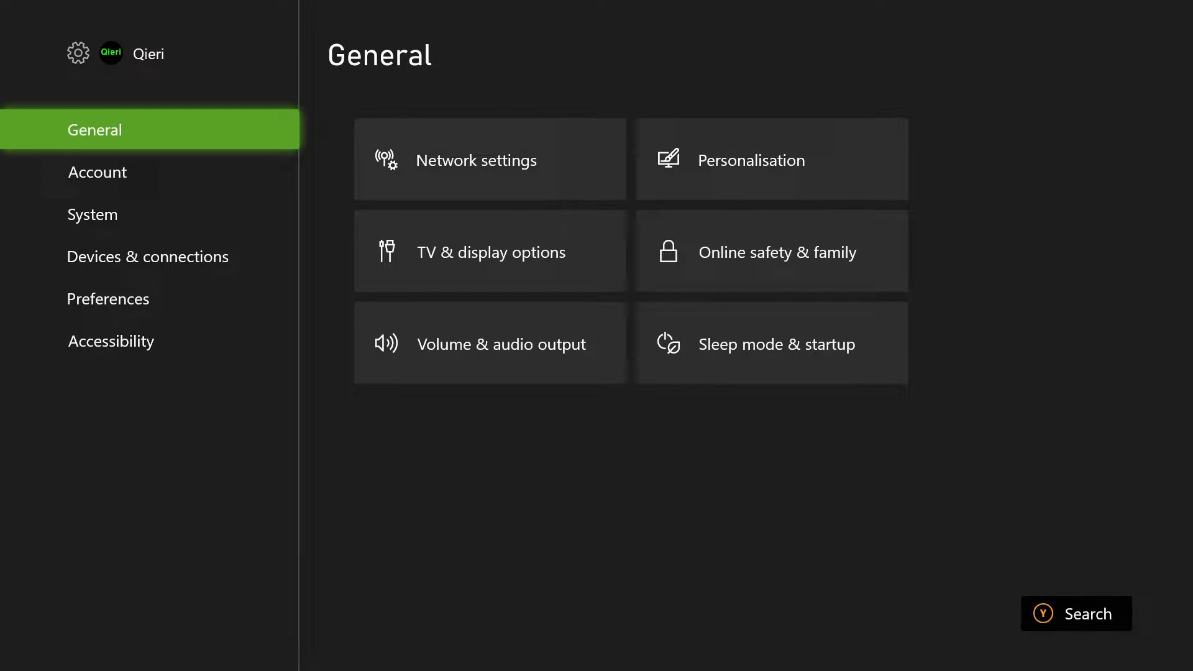
click(97, 172)
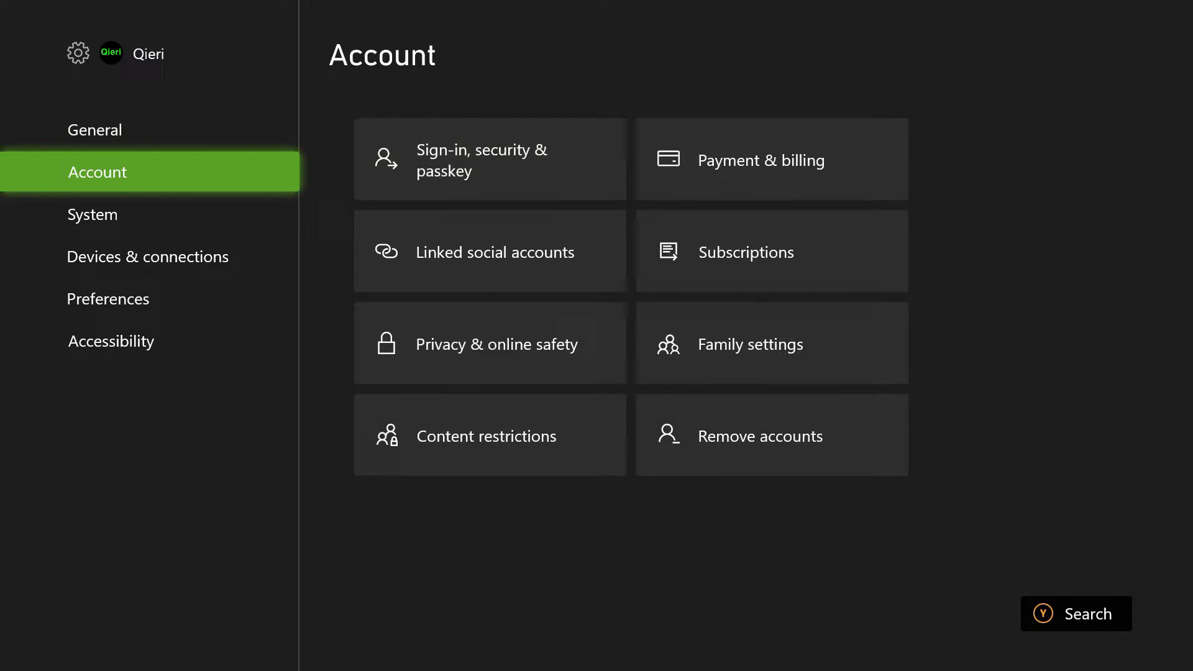
click(148, 256)
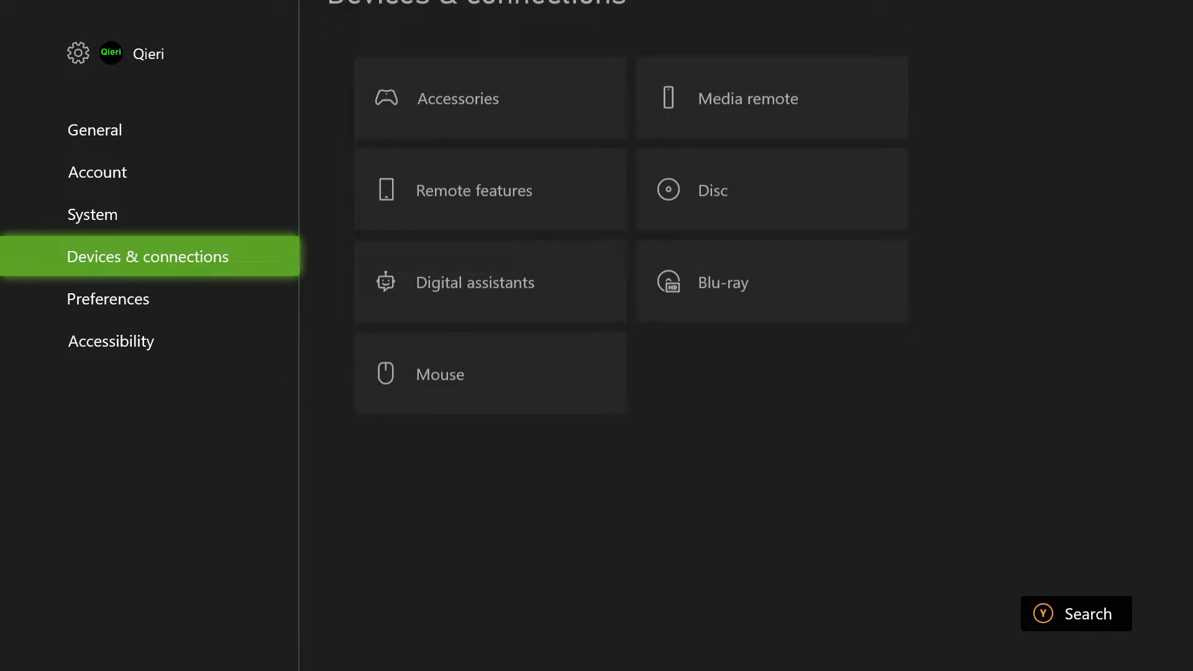
click(94, 129)
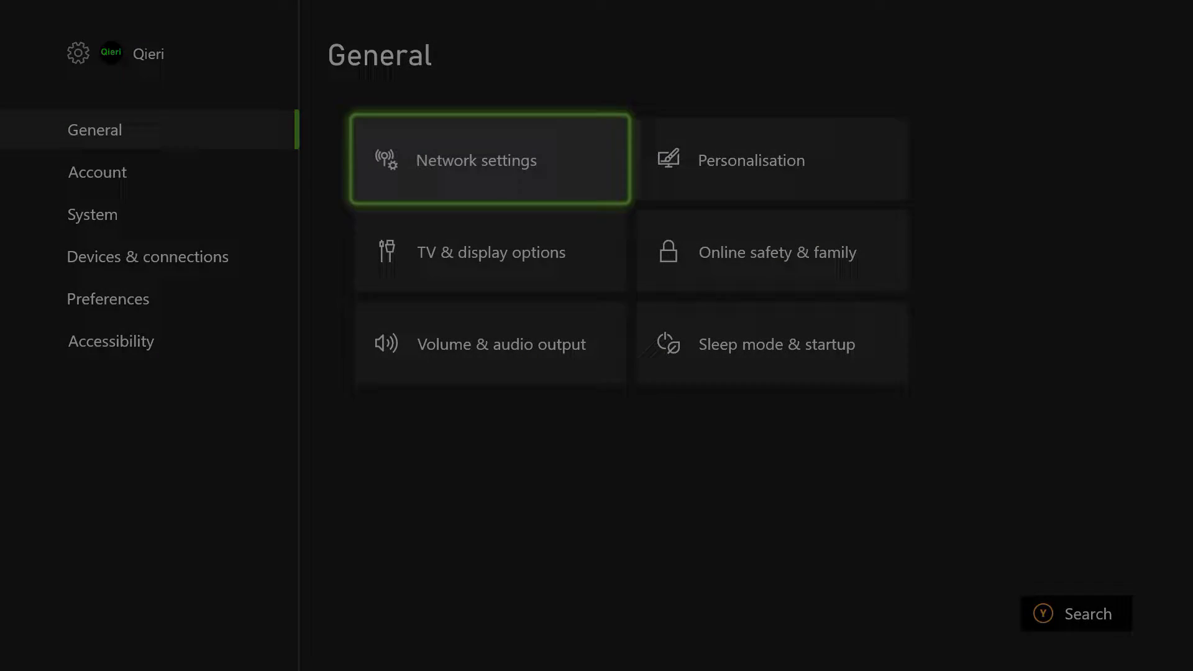
click(490, 161)
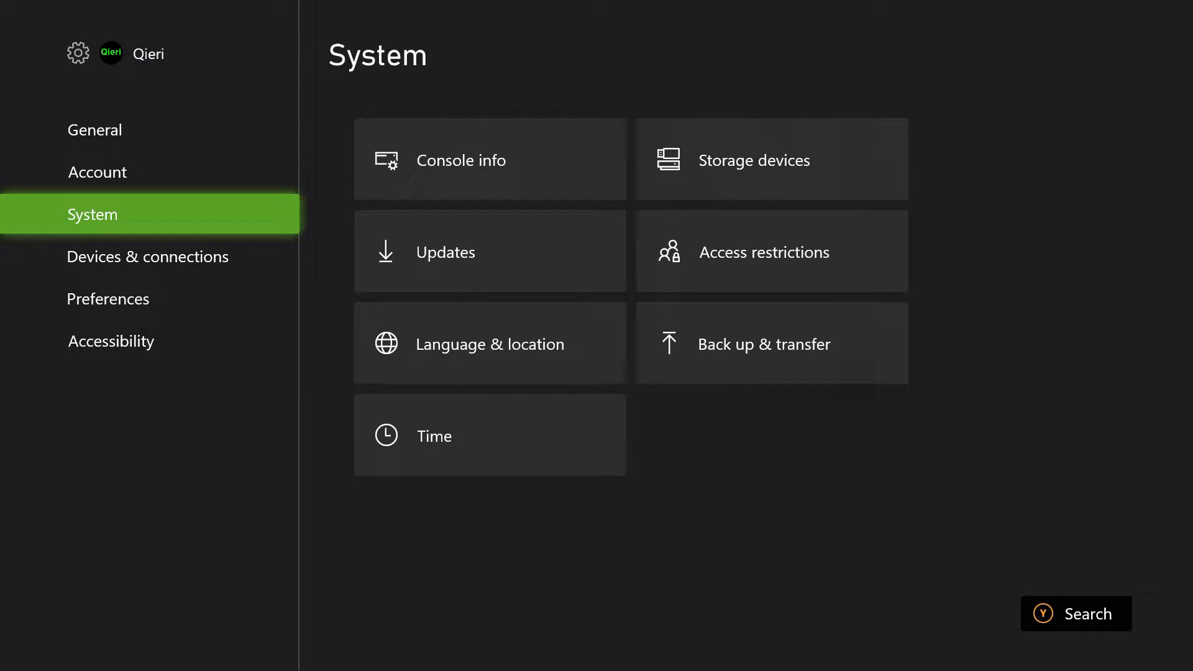
mouse_move(490, 159)
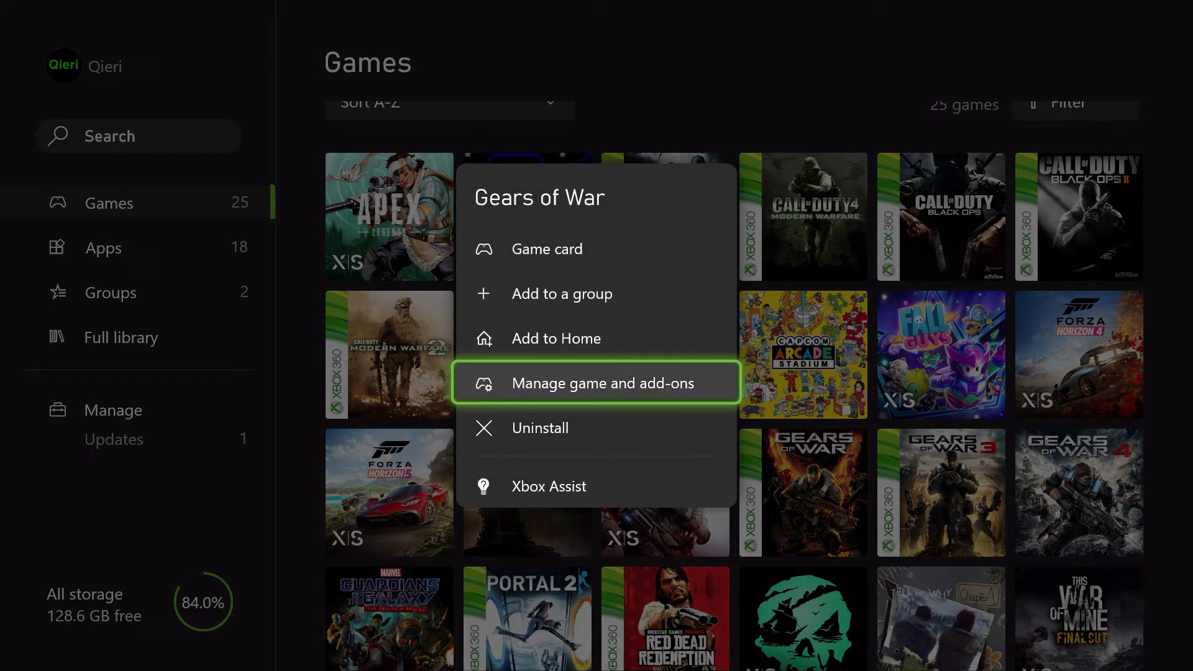
Reach the Saved data screen for Gears of War via Manage game and add-ons.
click(601, 383)
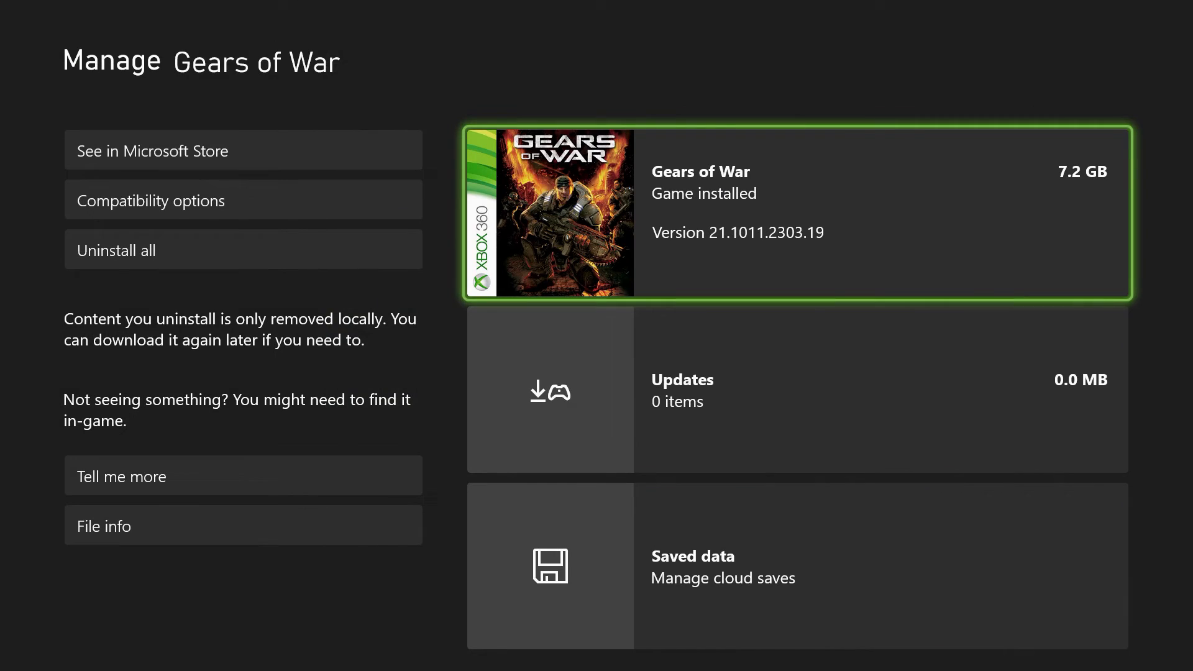
click(724, 567)
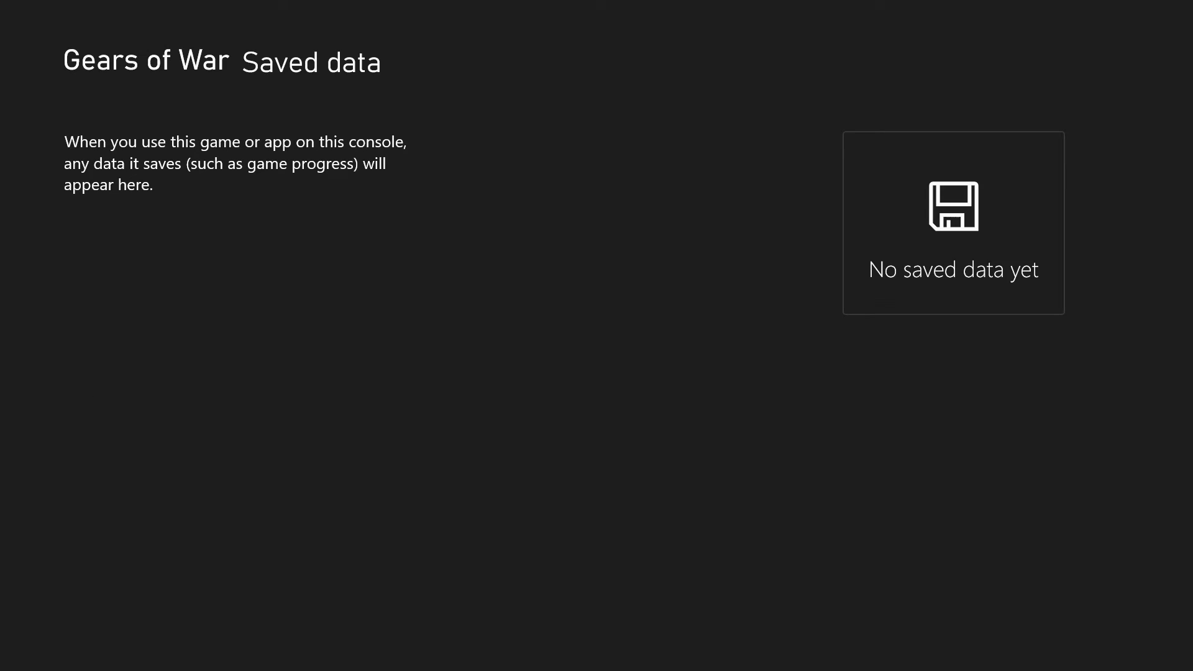